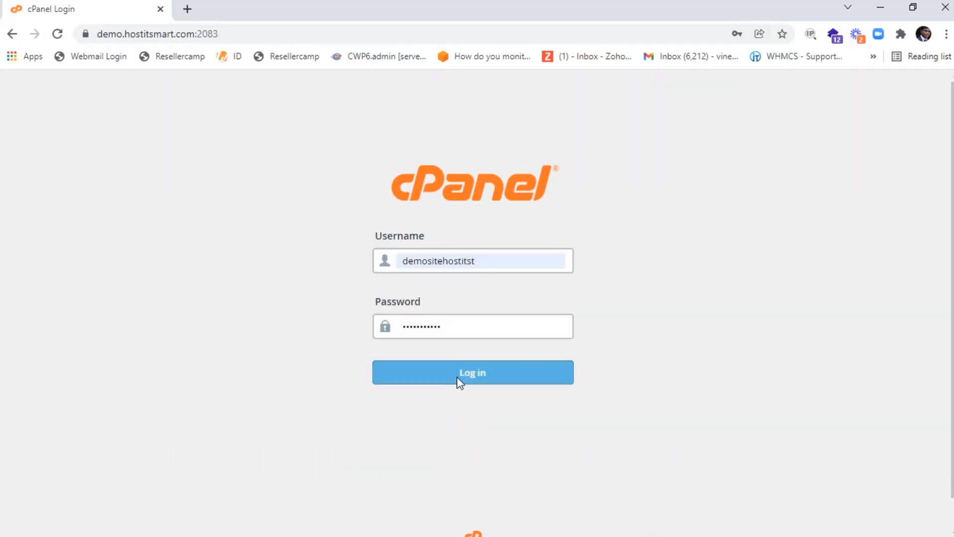
Log into cPanel and scroll the home dashboard down to Preferences
{"action": "left_click", "coordinate": [472, 371]}
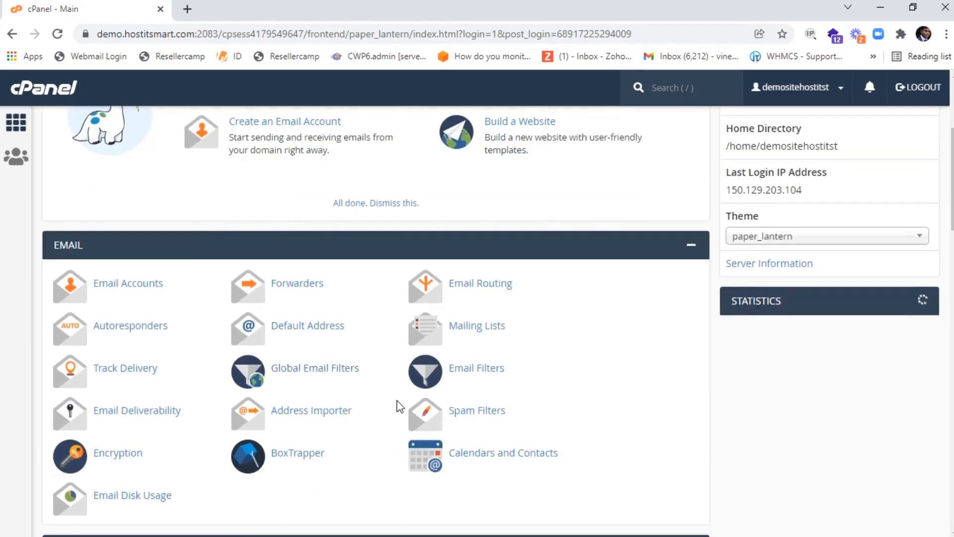
{"action": "scroll", "scroll_direction": "down", "scroll_amount": 3}
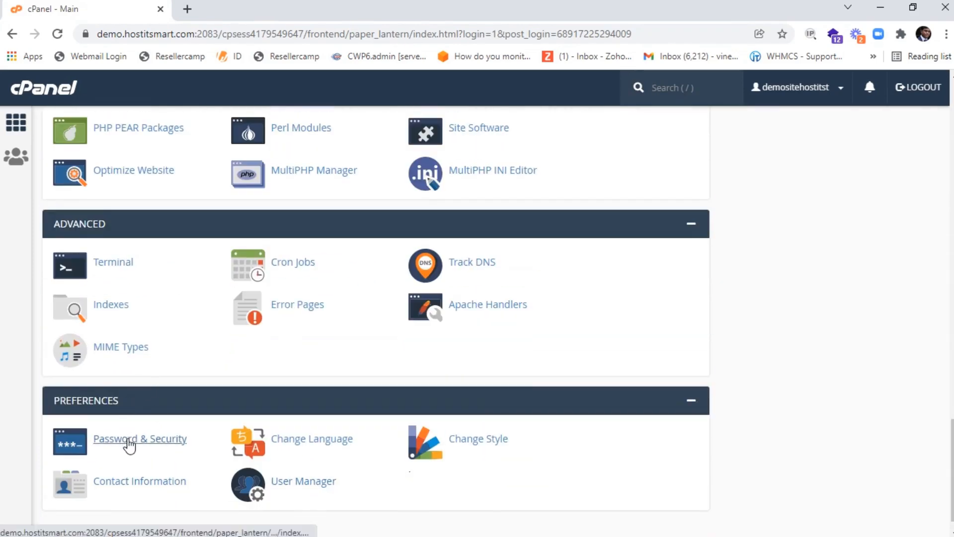
On Password & Security, enter the old password and a matching Very Strong new password
{"action": "left_click", "coordinate": [139, 438]}
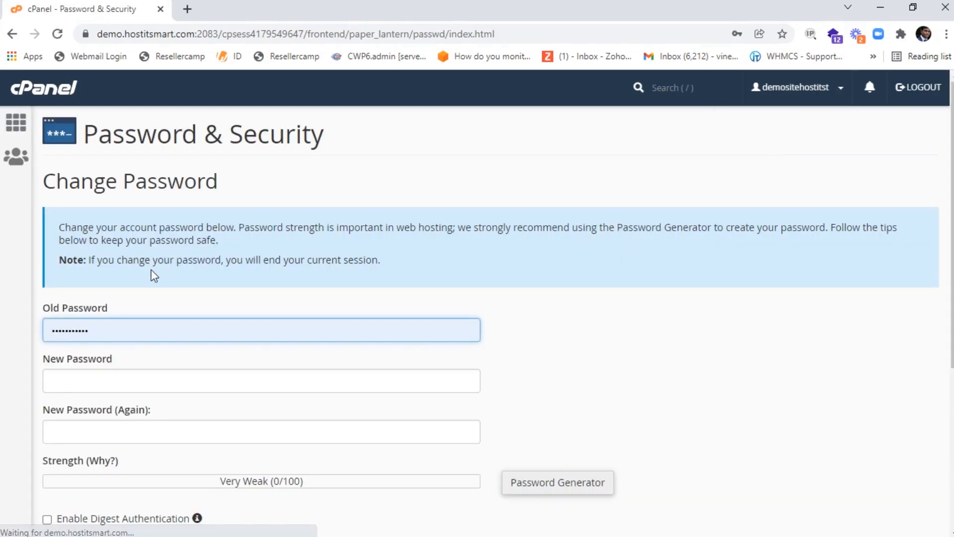
{"action": "left_click", "coordinate": [261, 330]}
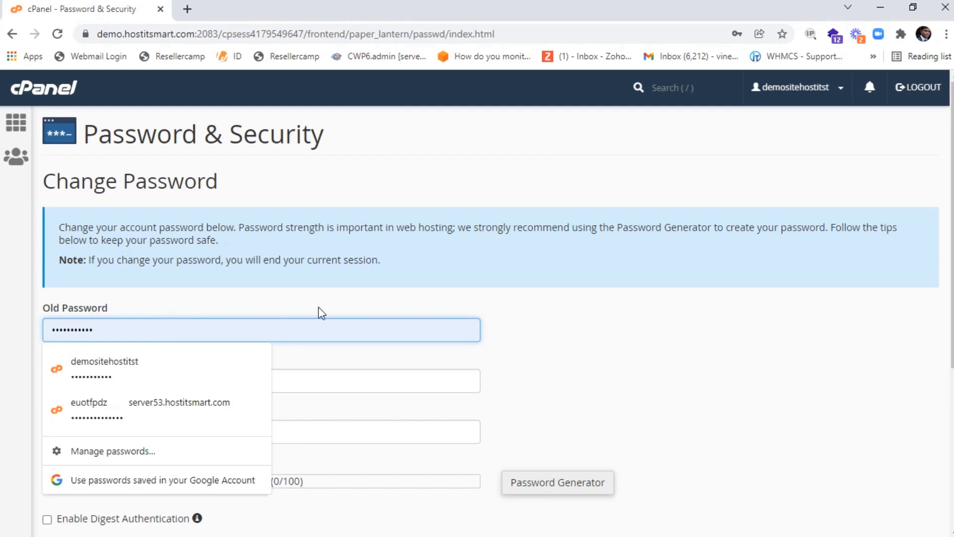
{"action": "left_click", "coordinate": [285, 307]}
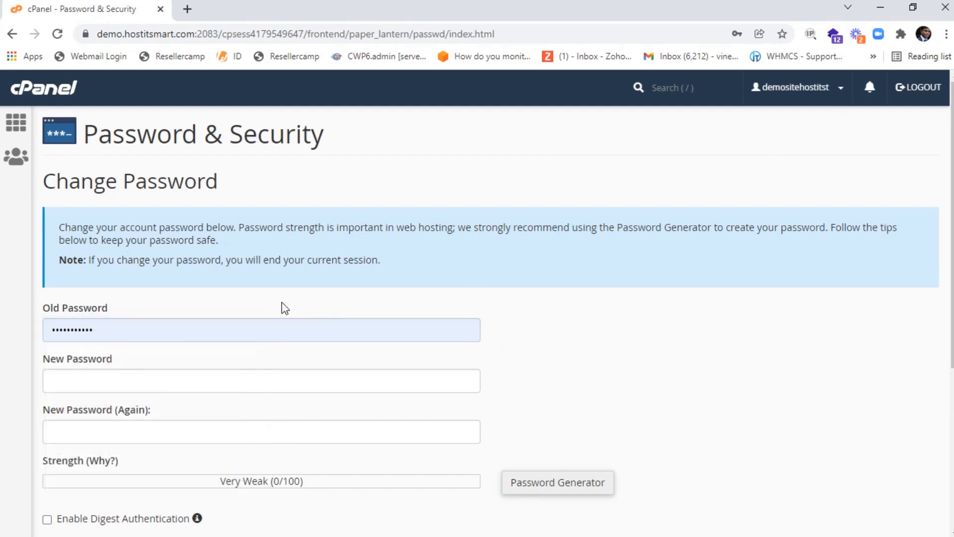
{"action": "left_click", "coordinate": [261, 330]}
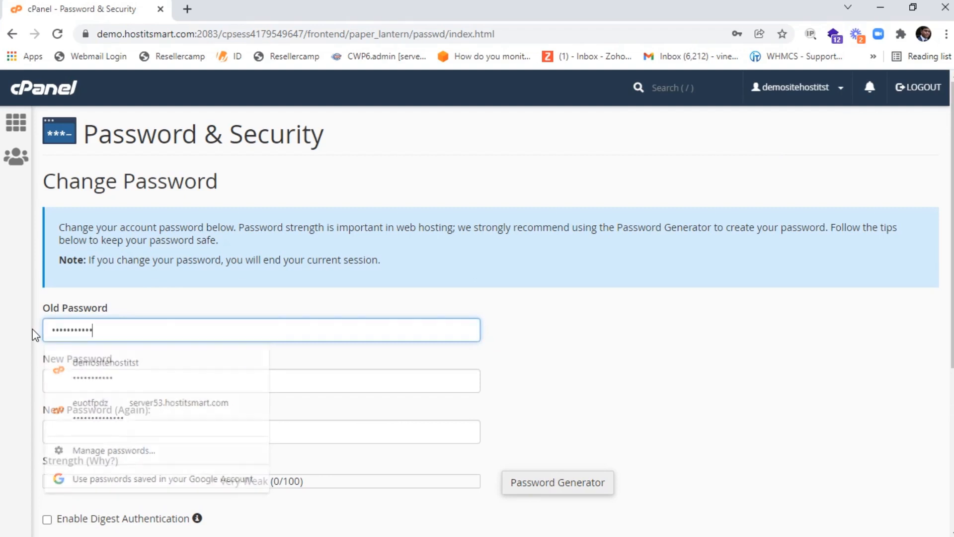
{"action": "left_click", "coordinate": [261, 380]}
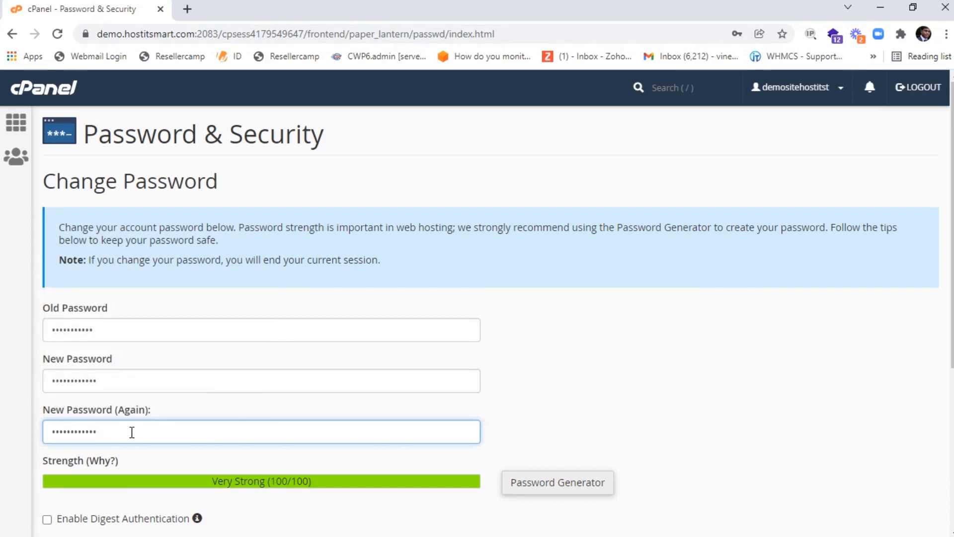
{"action": "scroll", "scroll_direction": "down", "scroll_amount": 3}
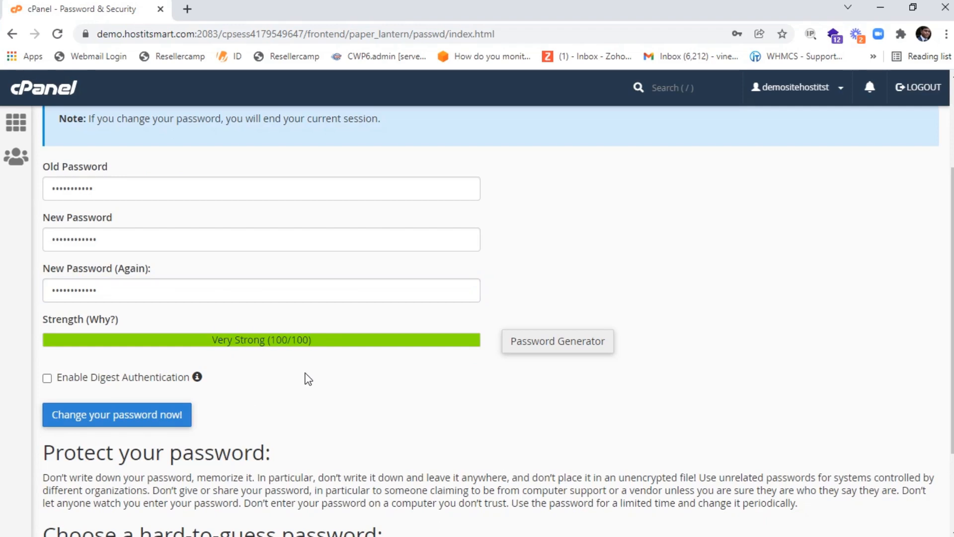
{"action": "mouse_move", "coordinate": [551, 346]}
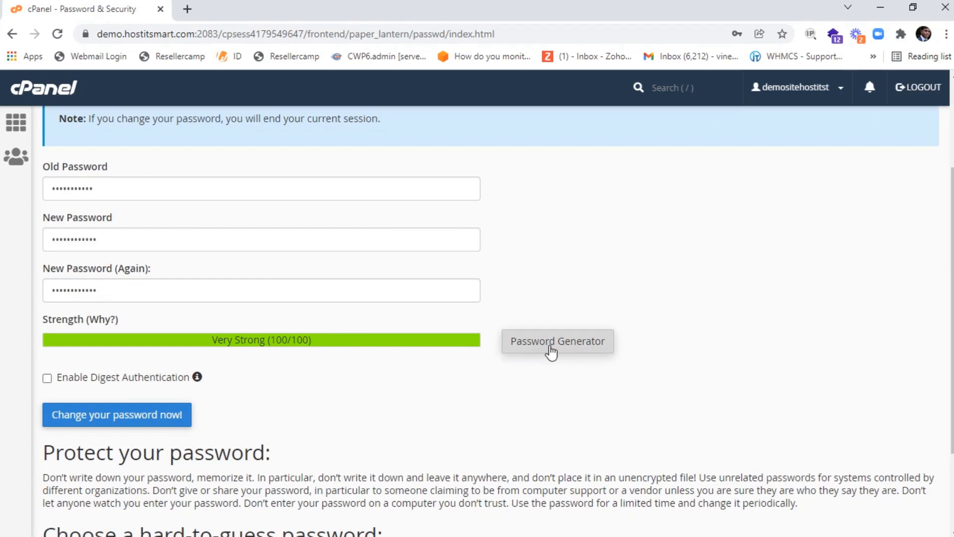
Generate a 12-character password, confirm it was copied safely, and close the generator
{"action": "left_click", "coordinate": [555, 341]}
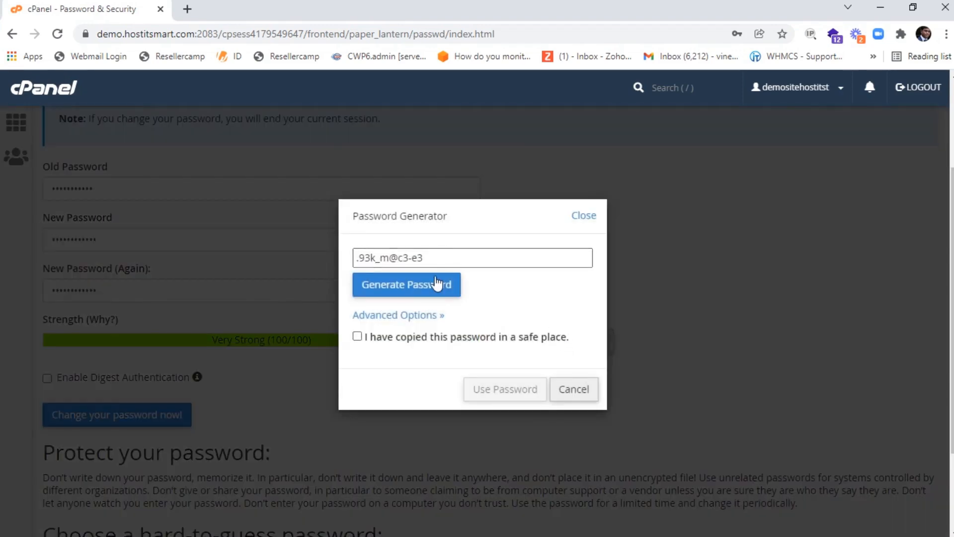
{"action": "left_click", "coordinate": [406, 284]}
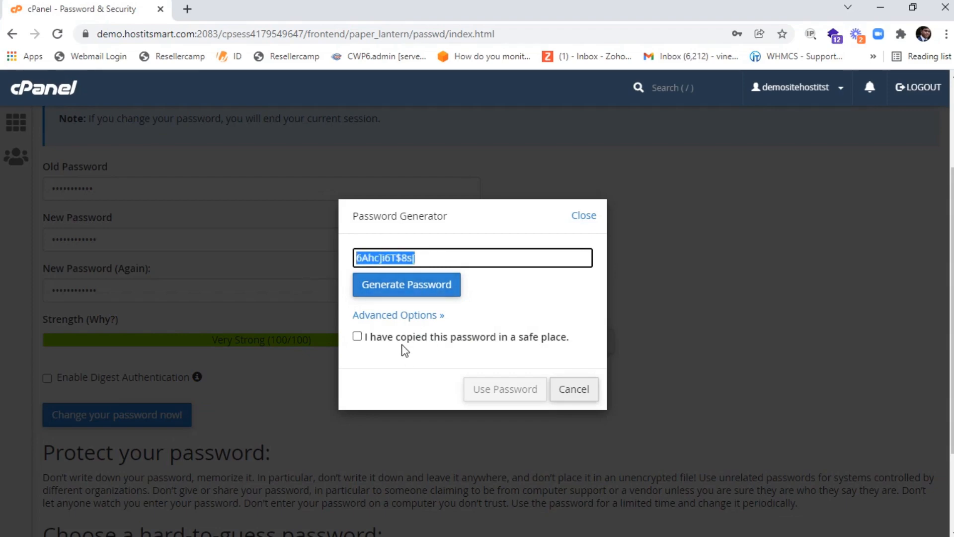
{"action": "left_click", "coordinate": [396, 314]}
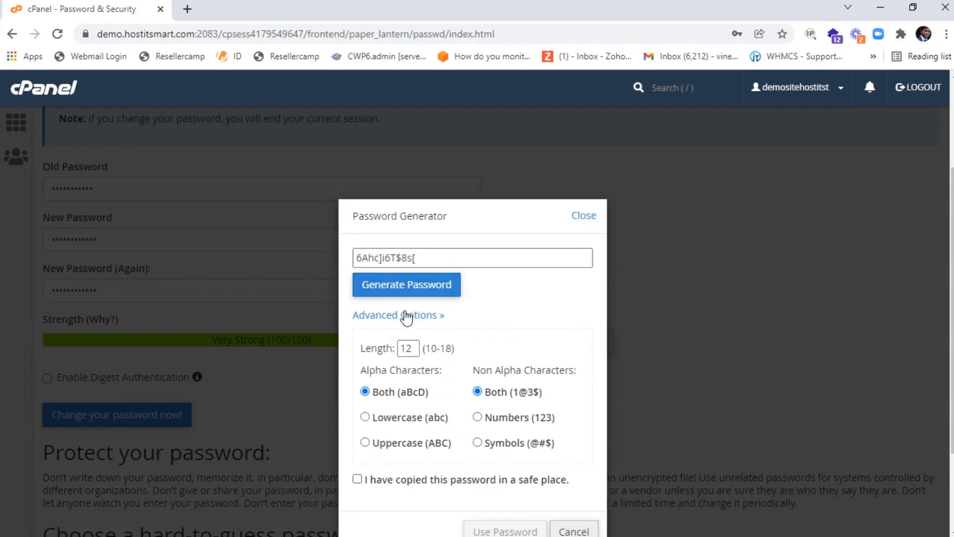
{"action": "scroll", "scroll_direction": "down", "scroll_amount": 3}
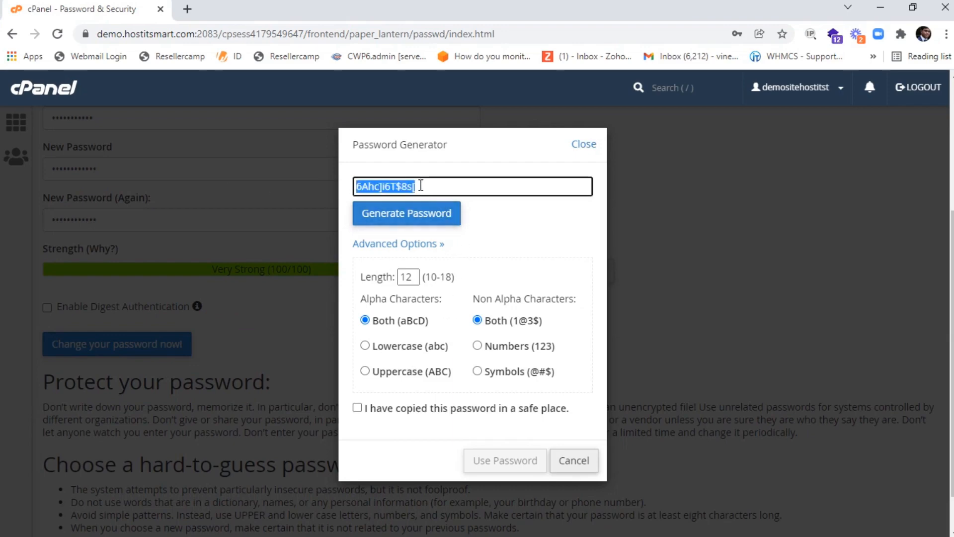
{"action": "left_click", "coordinate": [357, 407]}
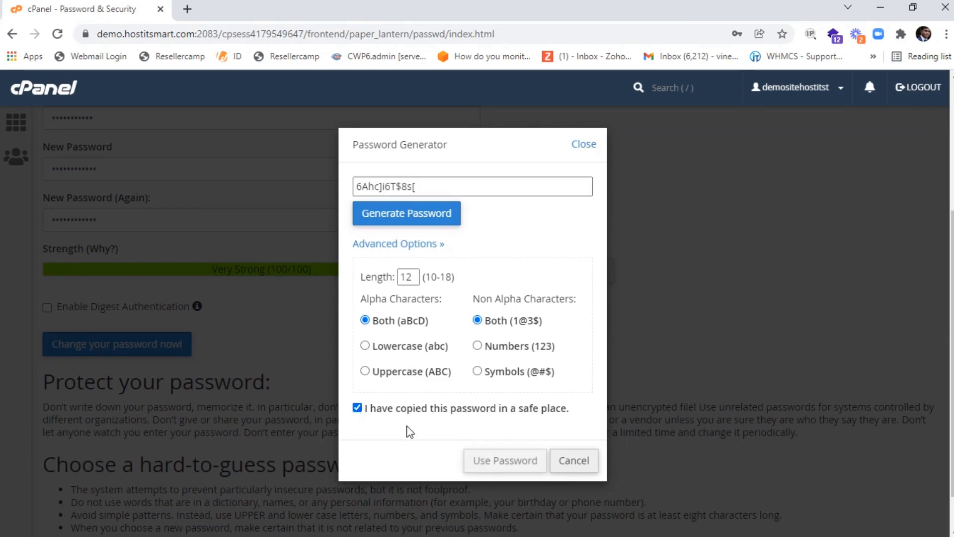
{"action": "left_click", "coordinate": [504, 460]}
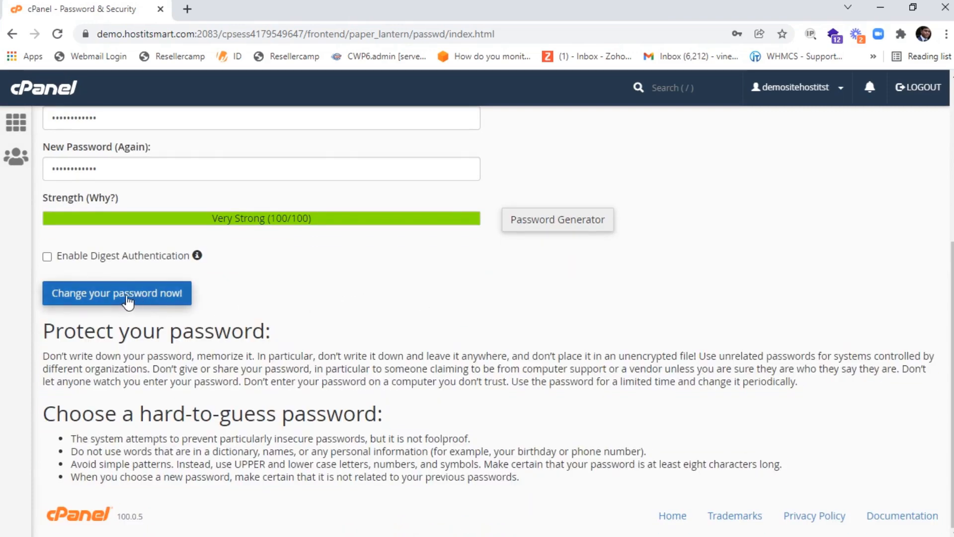
Submit the password change, then log back into cPanel with the new password
{"action": "left_click", "coordinate": [117, 293]}
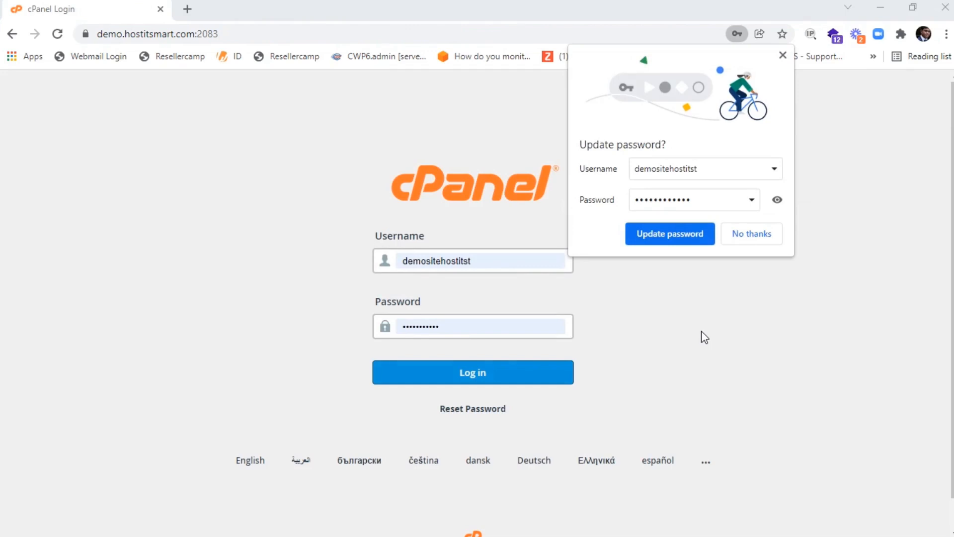
{"action": "left_click", "coordinate": [481, 326]}
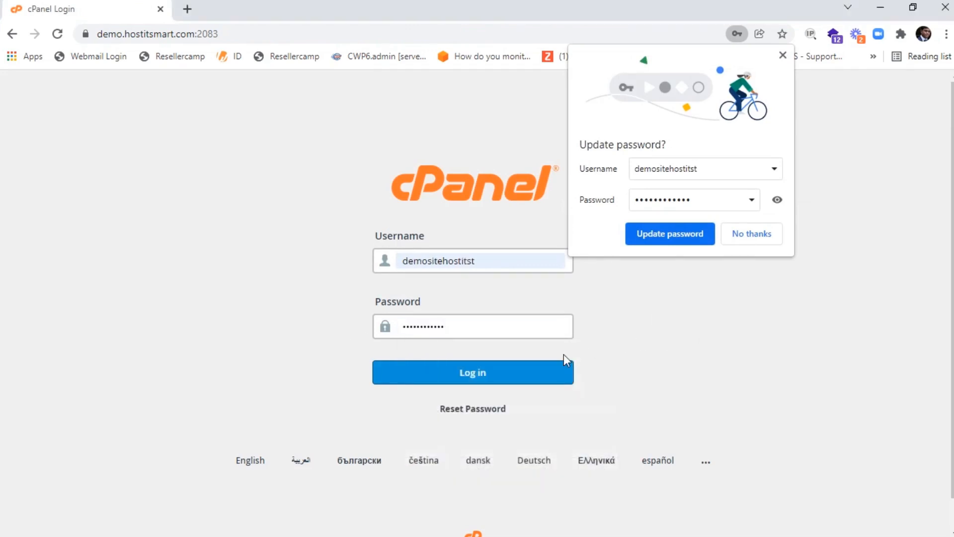
{"action": "left_click", "coordinate": [472, 372]}
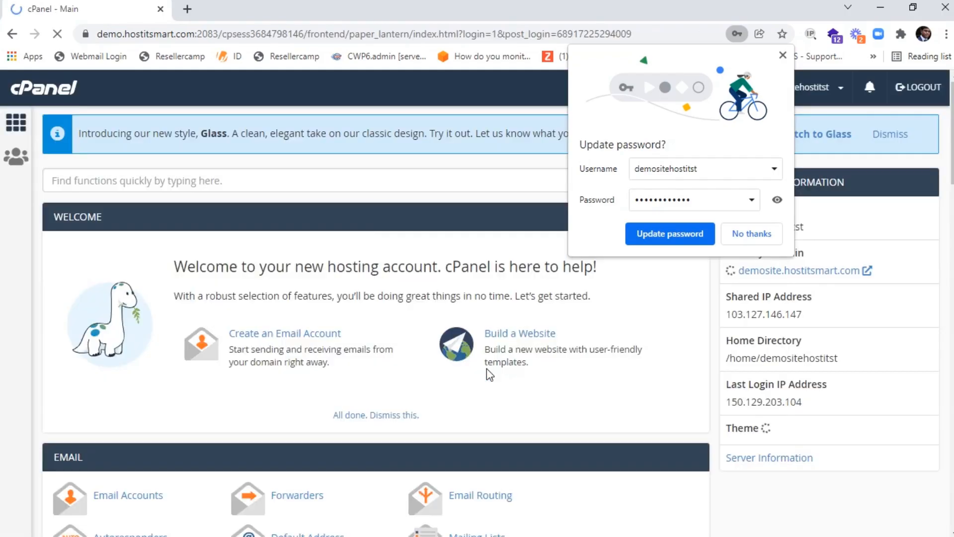